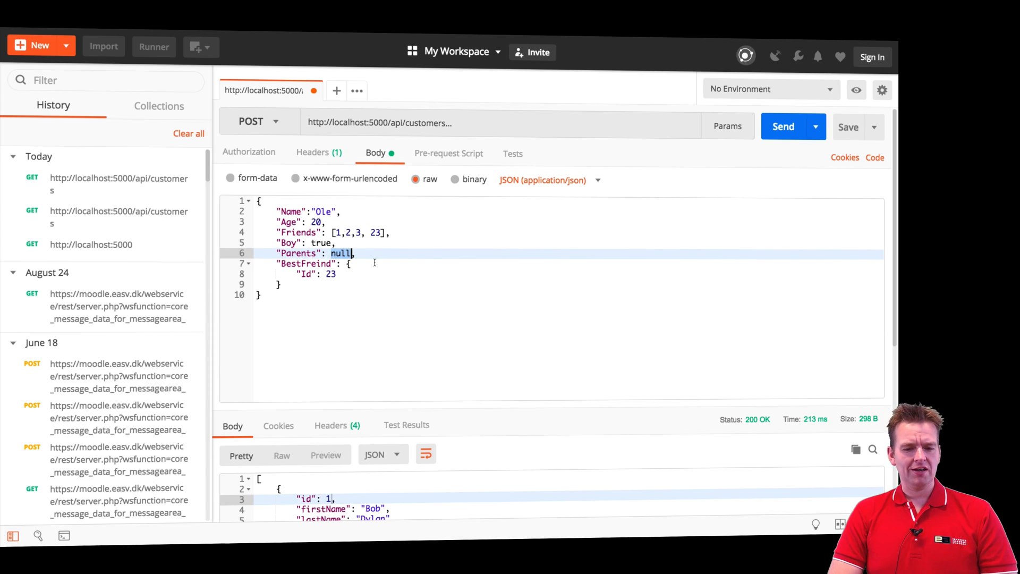
pyautogui.moveTo(351, 296)
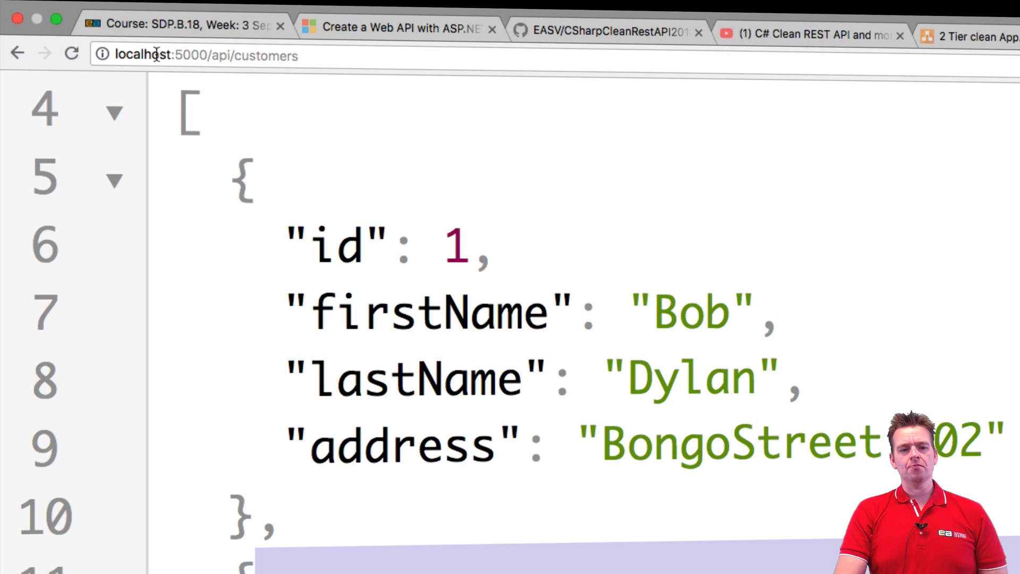
# Switch to the localhost:5000/api/customers tab in Chrome to view the JSON customer list
pyautogui.click(170, 55)
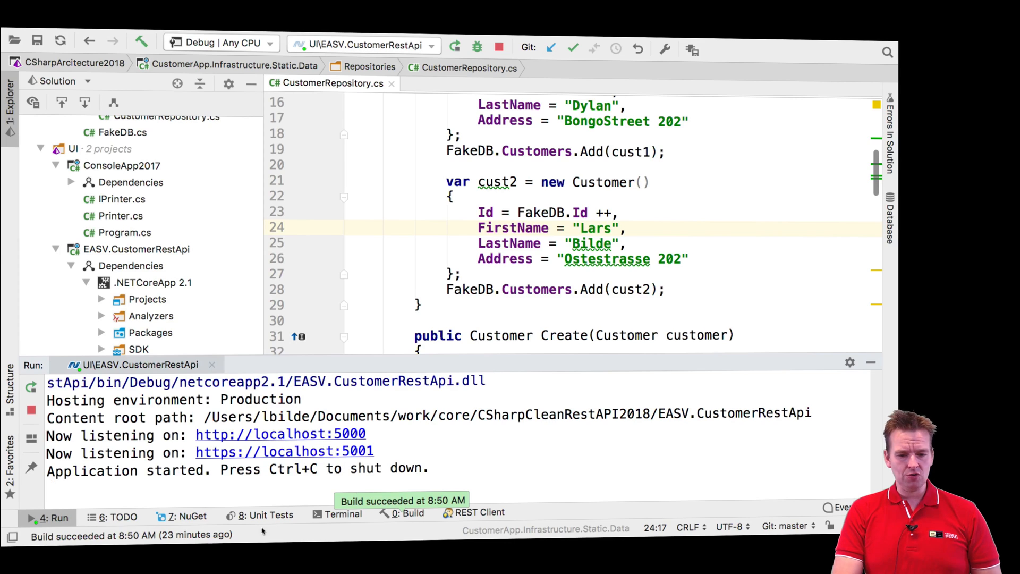
# Bring up Rider's REST Client and scroll through the CustomersController code
pyautogui.click(479, 512)
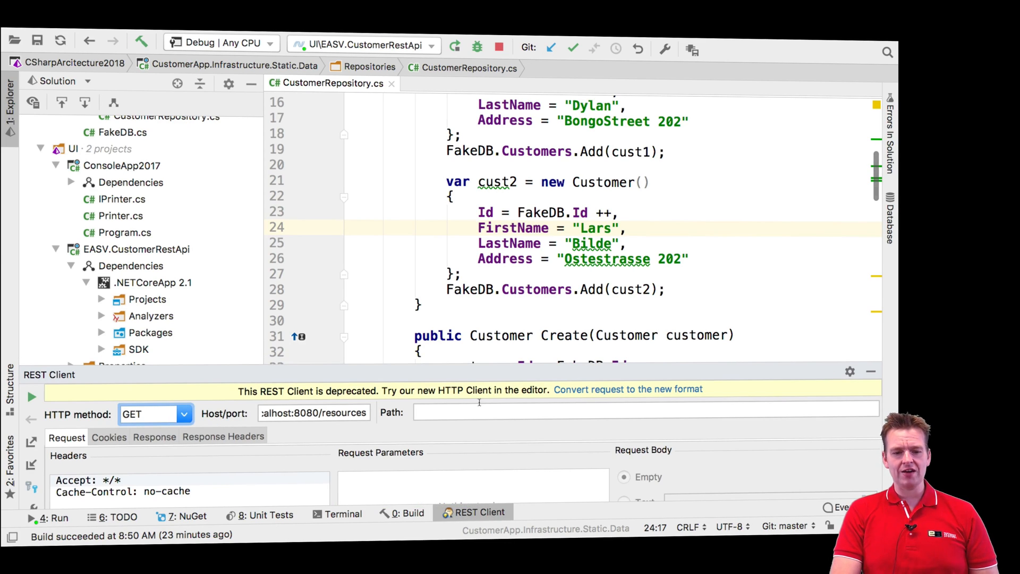
pyautogui.moveTo(403, 474)
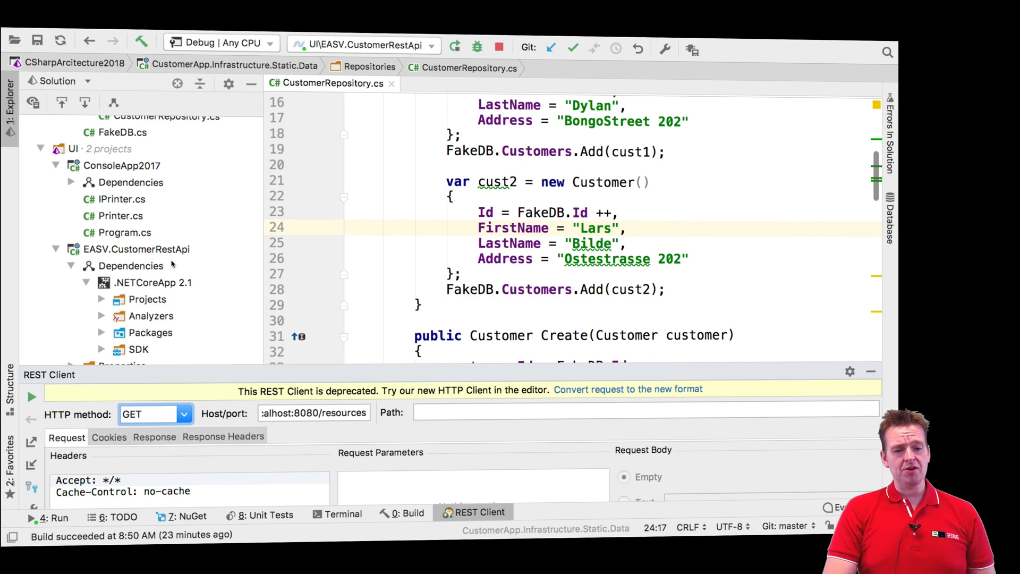
pyautogui.scroll(-3)
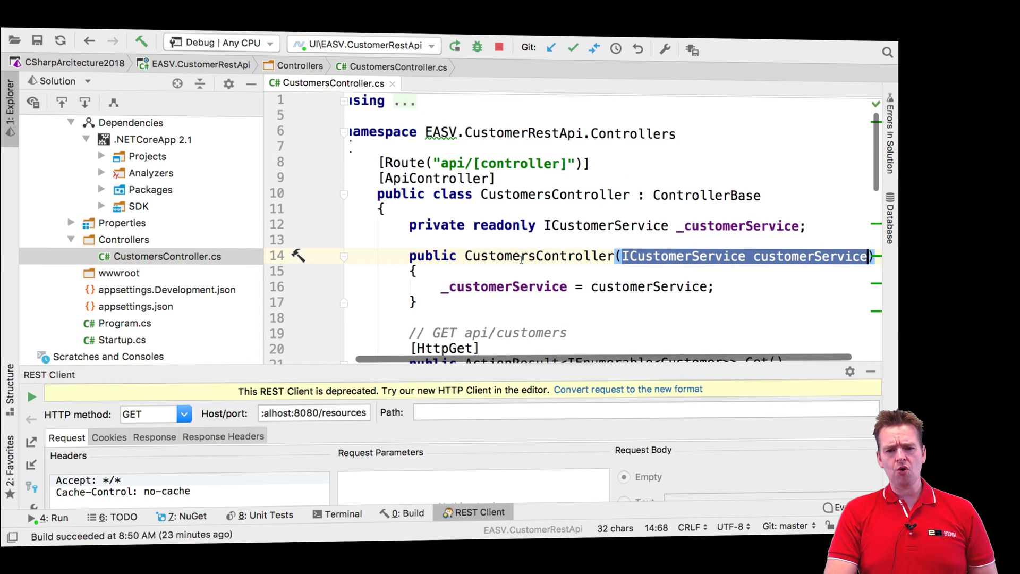
pyautogui.scroll(-3)
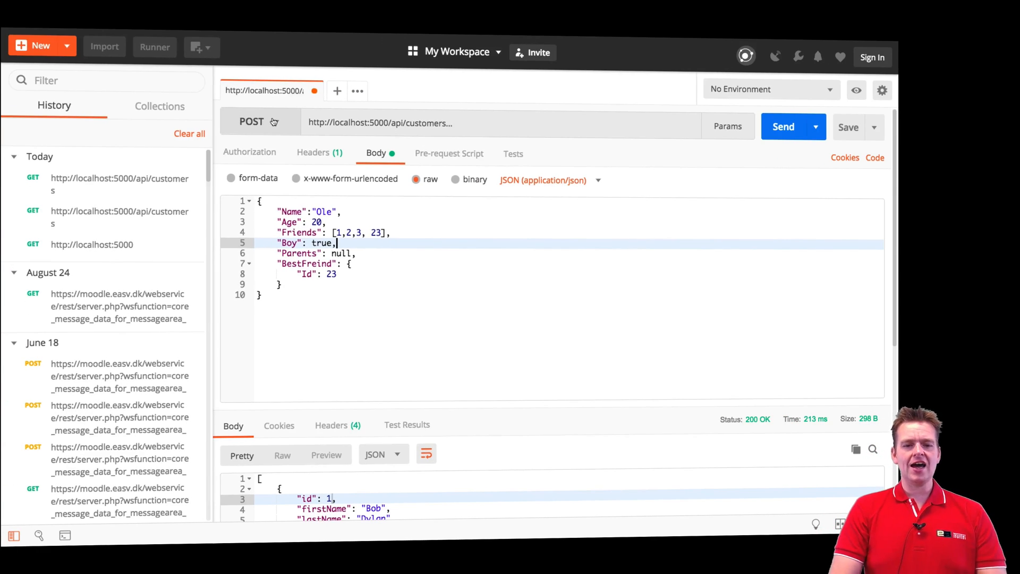
# Change the customers request method from POST to GET, then back to POST
pyautogui.click(258, 121)
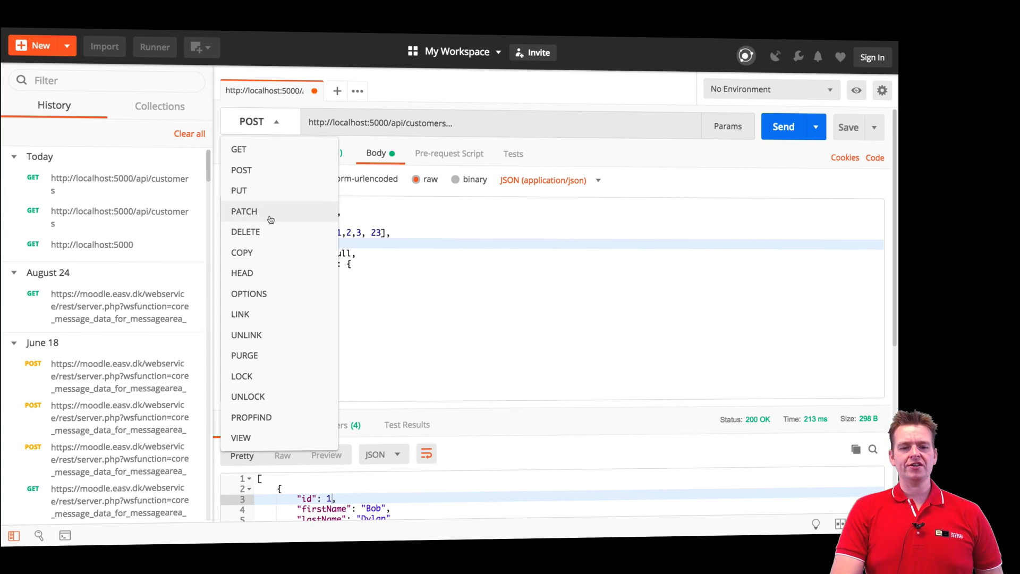
pyautogui.moveTo(256, 151)
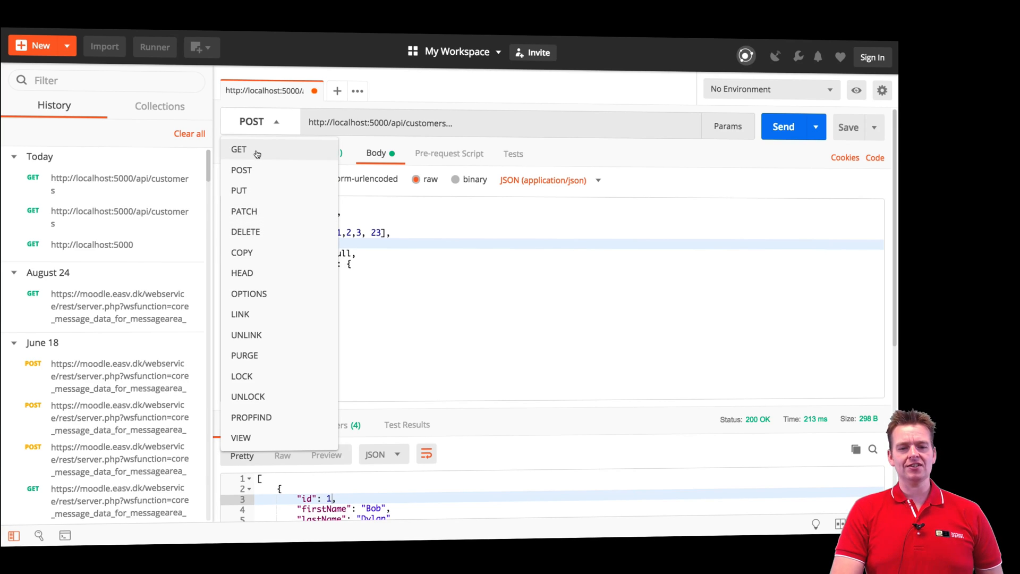
pyautogui.click(237, 149)
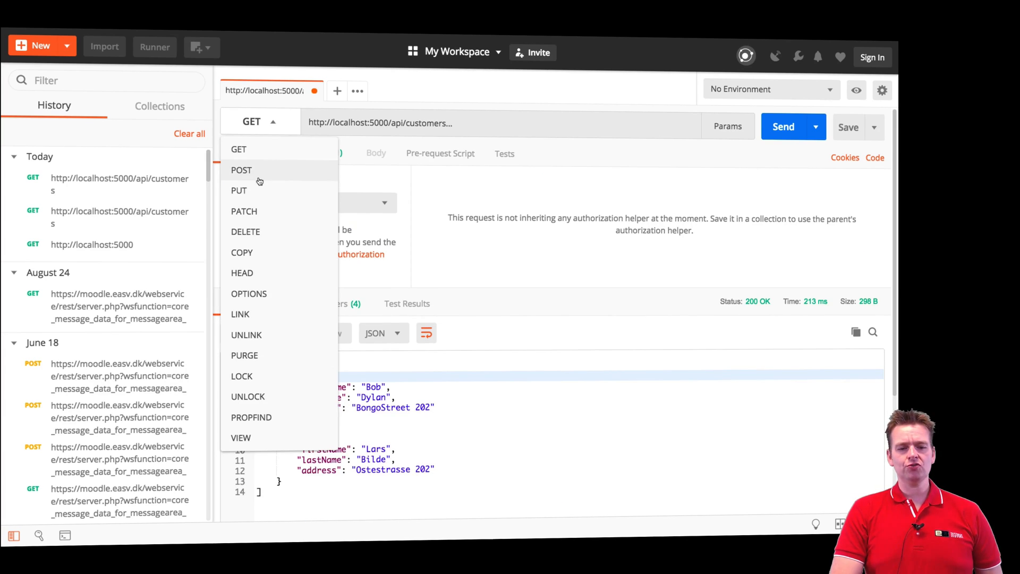
pyautogui.click(241, 170)
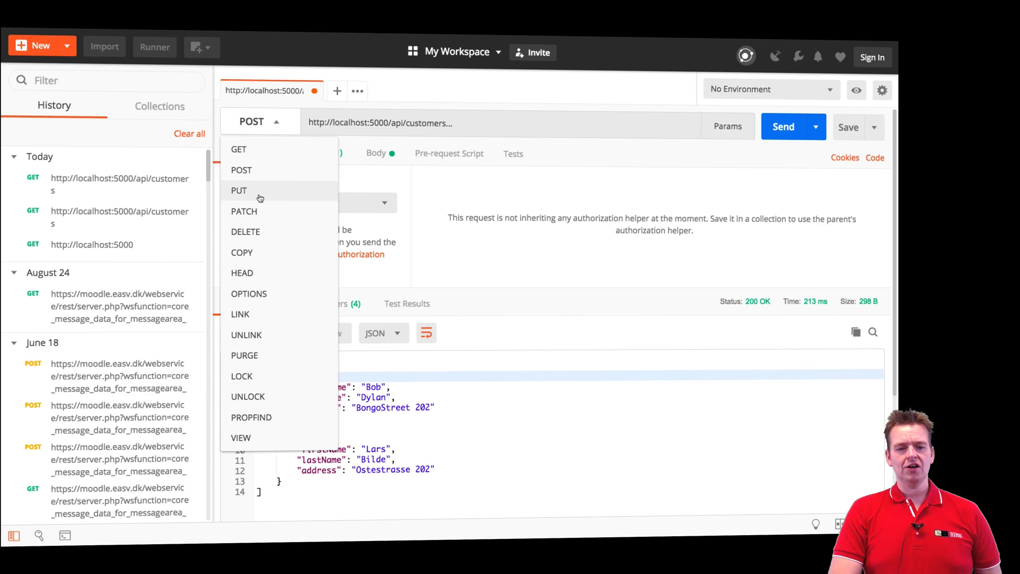
pyautogui.click(239, 190)
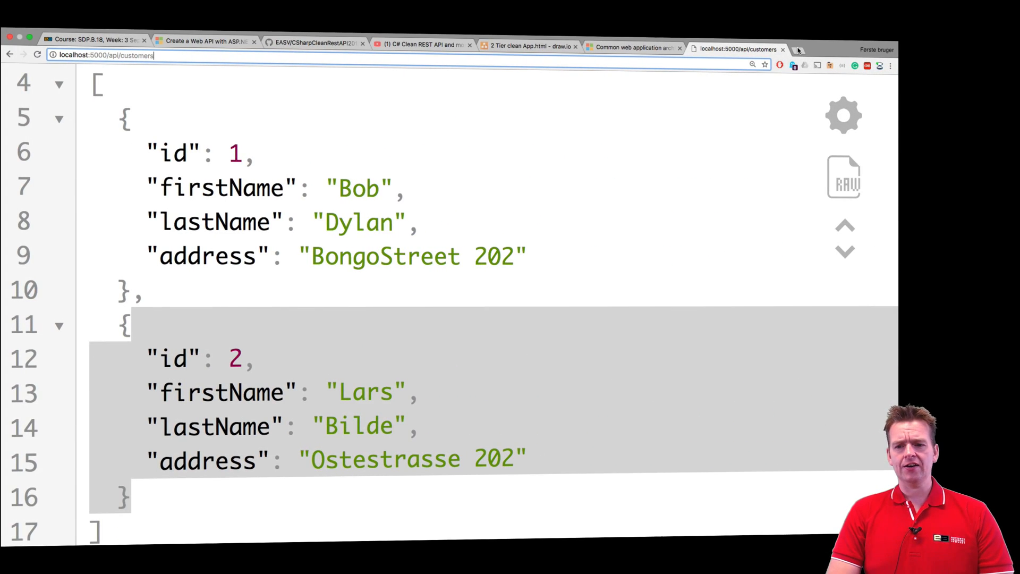
# Search the Chrome Web Store for 'postm' and open the Postman extension page
pyautogui.click(799, 49)
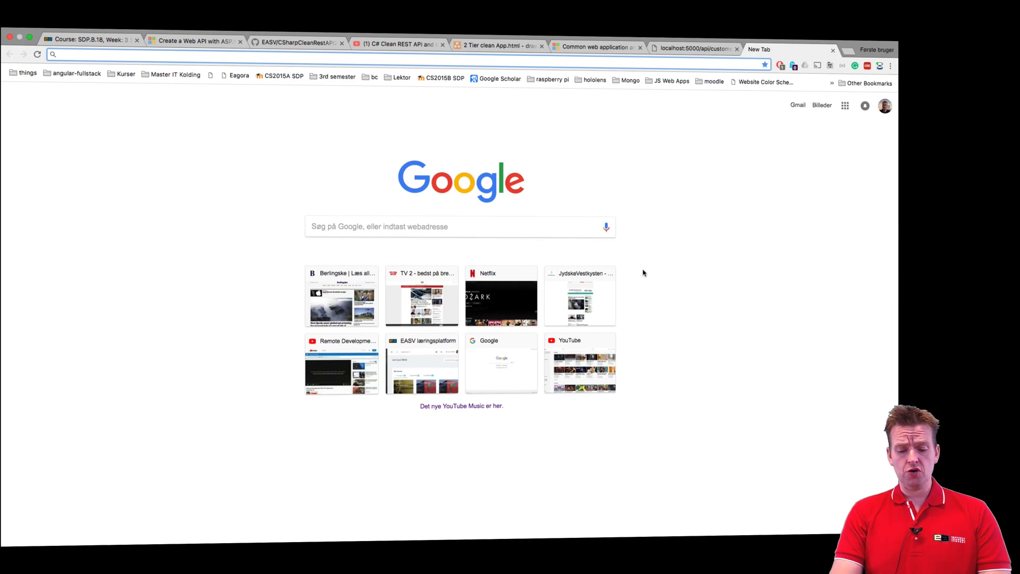
pyautogui.write('postman&oq=postman&aqs=chrome..69i57j69i60j69i65.1905j0j7&sourceid=chrome&ie=UTF-8')
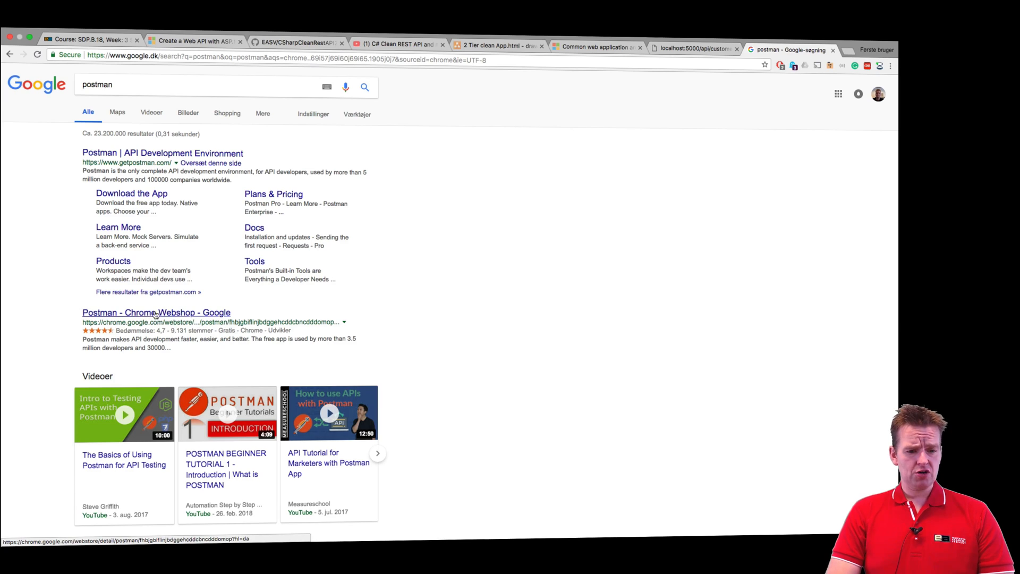
pyautogui.click(156, 312)
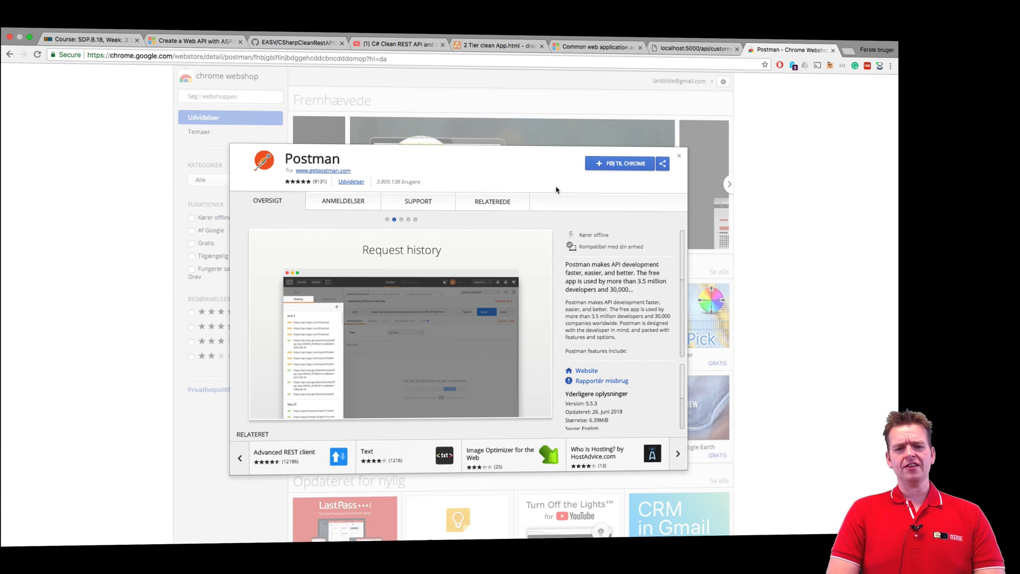
pyautogui.moveTo(570, 235)
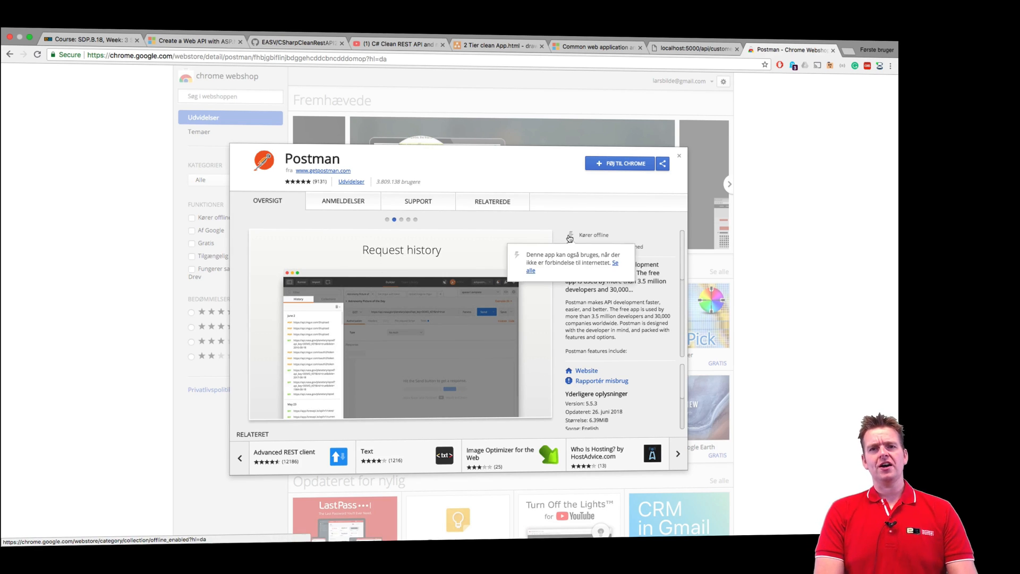
pyautogui.moveTo(616, 201)
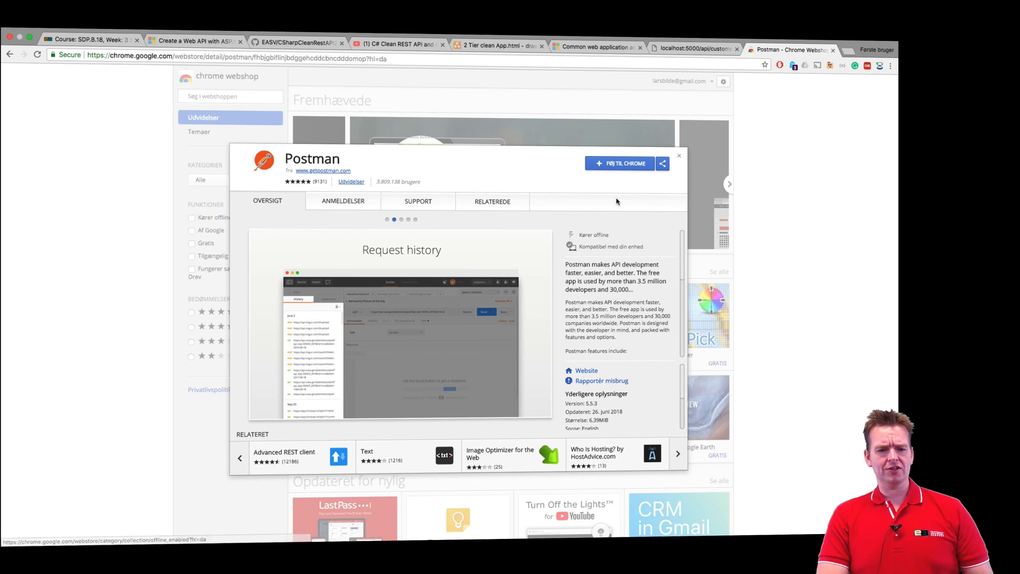
pyautogui.moveTo(625, 236)
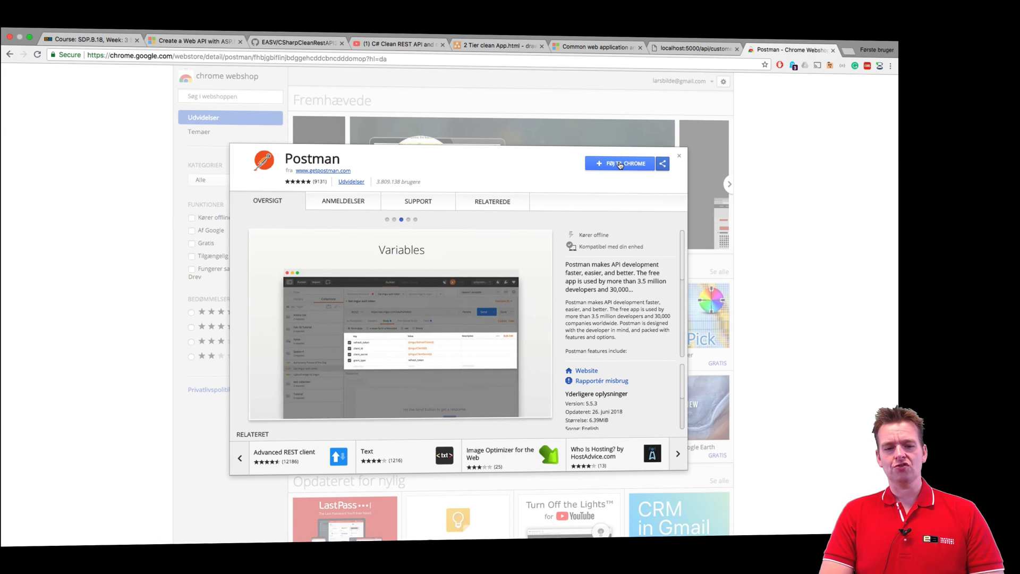
# Start adding the Postman extension, cancel the Add Postman dialog, and leave the store
pyautogui.click(620, 163)
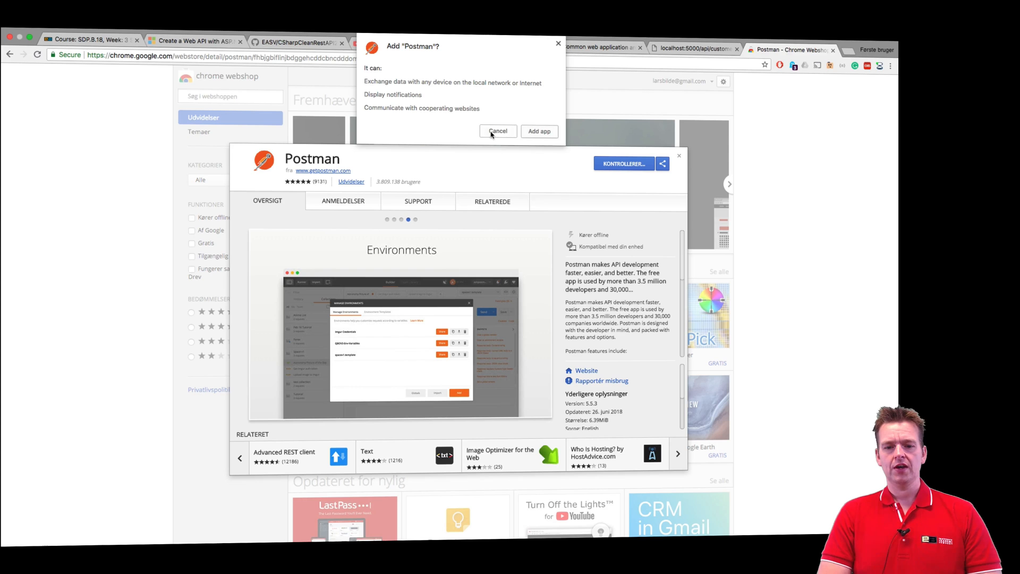
pyautogui.click(497, 131)
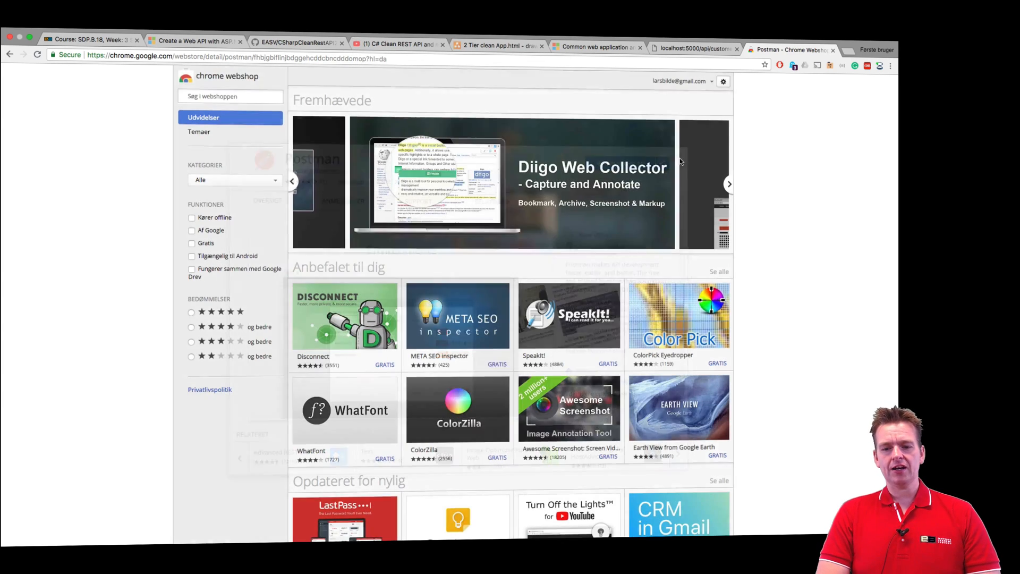
pyautogui.click(792, 49)
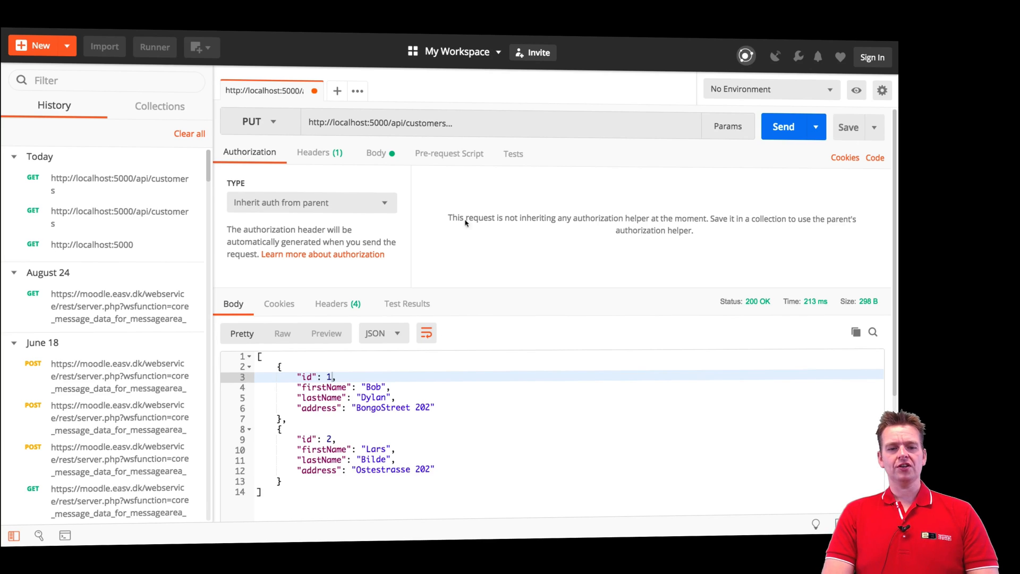
pyautogui.moveTo(425, 107)
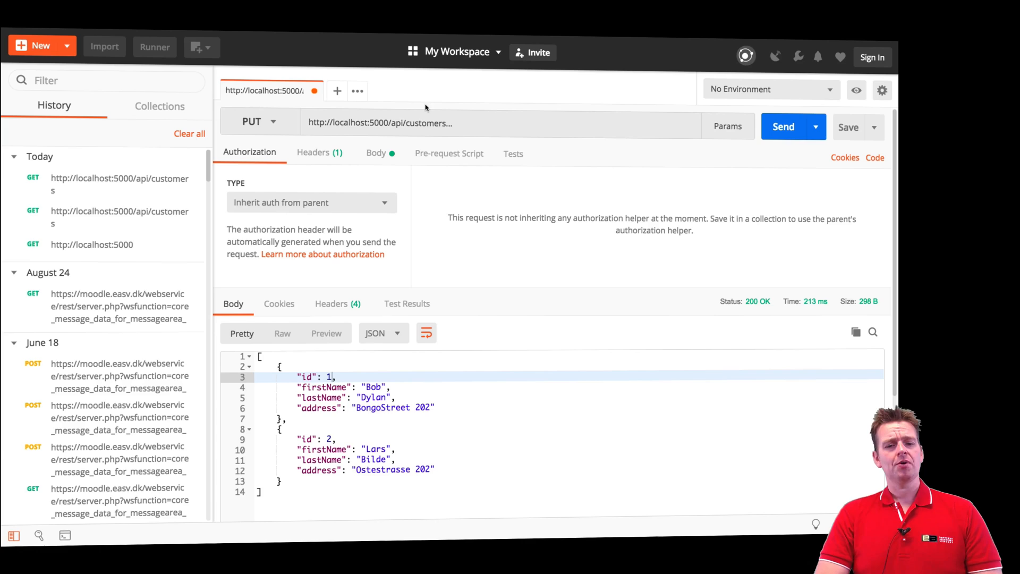
# Switch the customers request method from PUT to GET
pyautogui.click(260, 121)
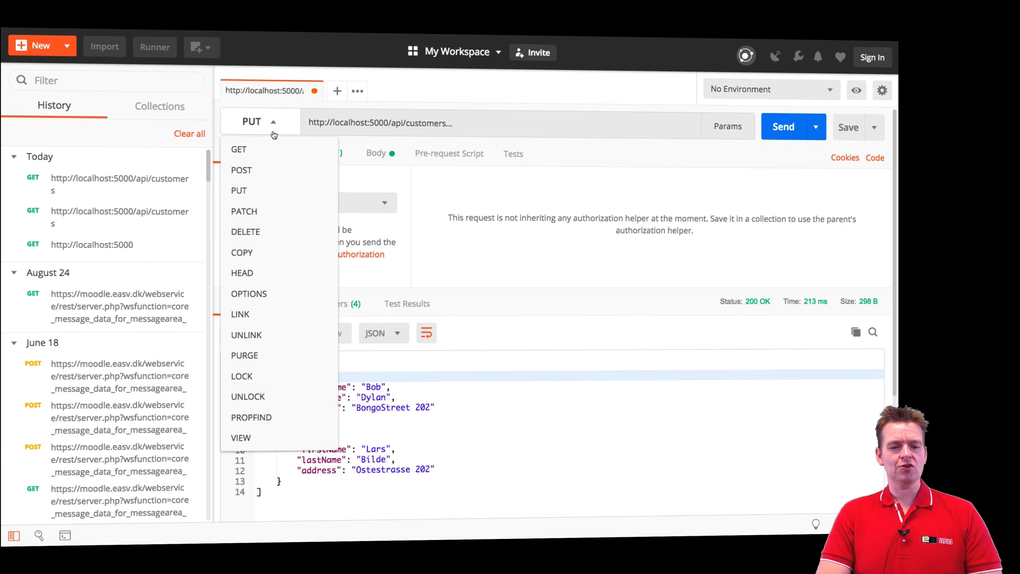
pyautogui.moveTo(269, 234)
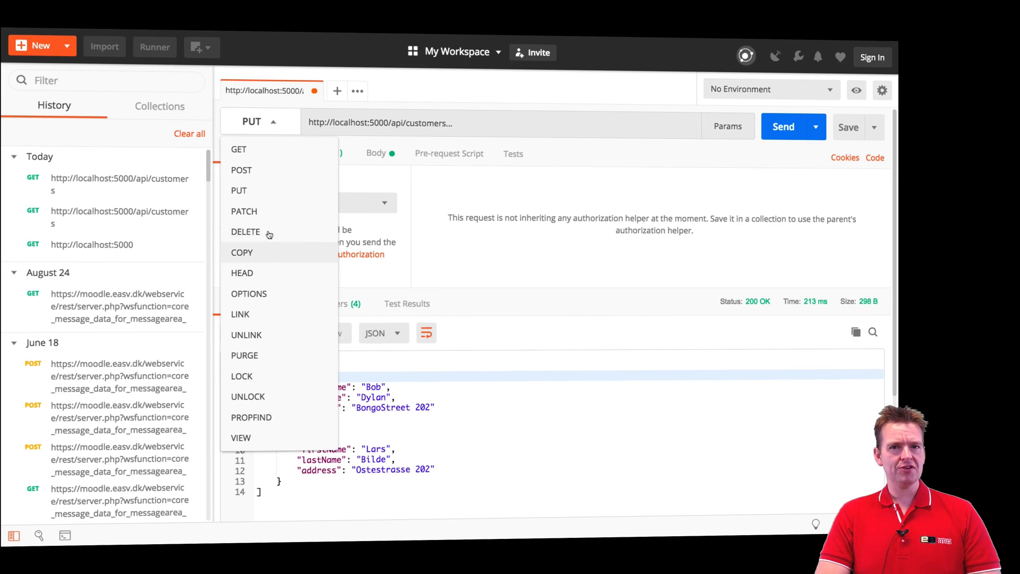
pyautogui.moveTo(260, 154)
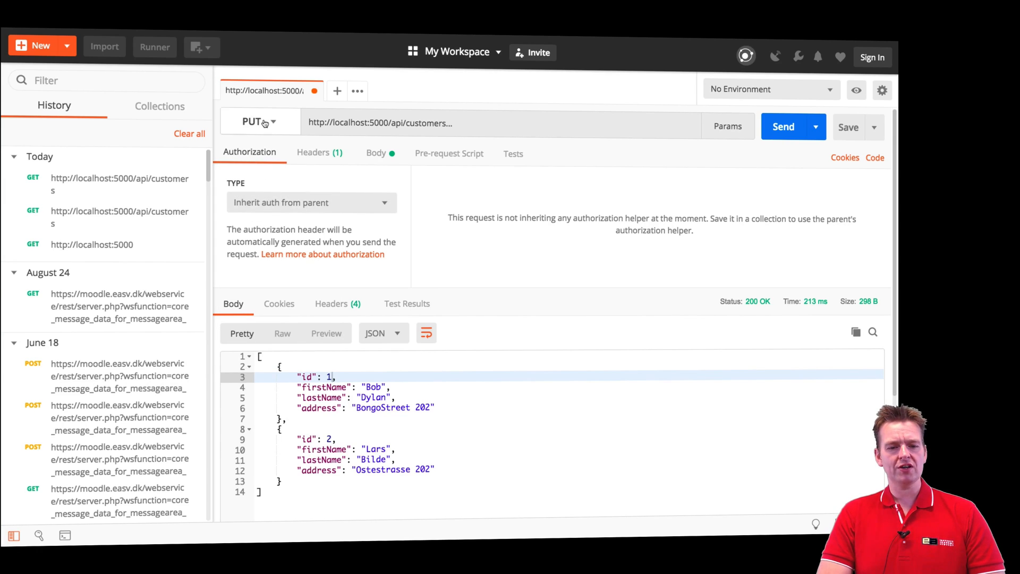
pyautogui.click(259, 121)
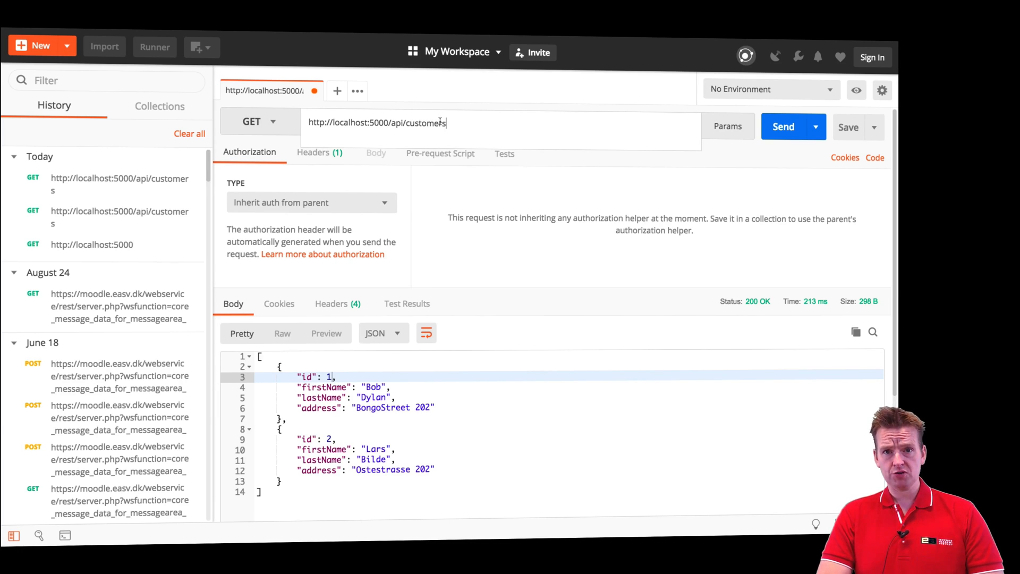
# Keep the unsaved tab open and send GET to localhost:5000/api/customers for a 200 OK list
pyautogui.tripleClick(377, 123)
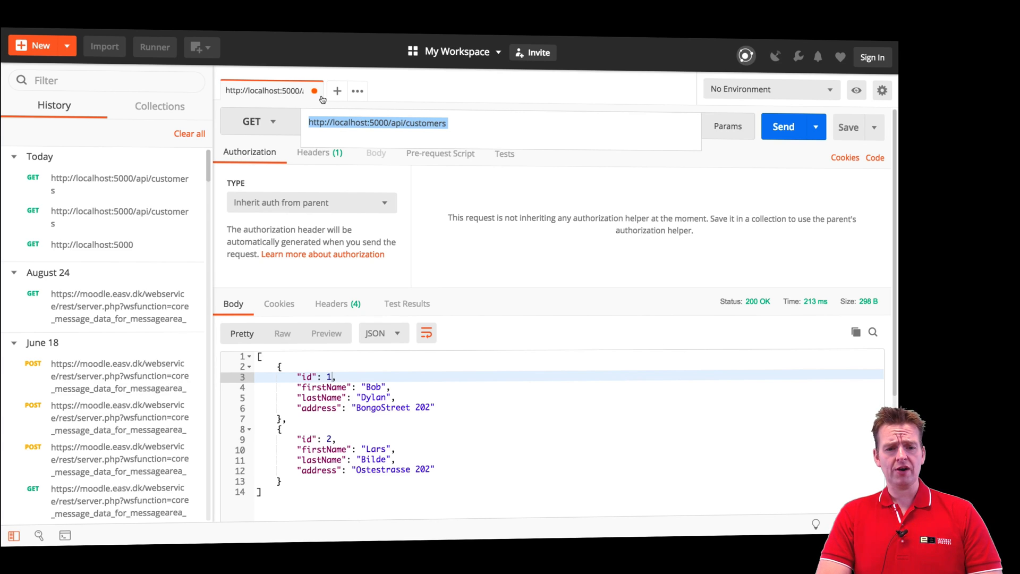
pyautogui.click(315, 91)
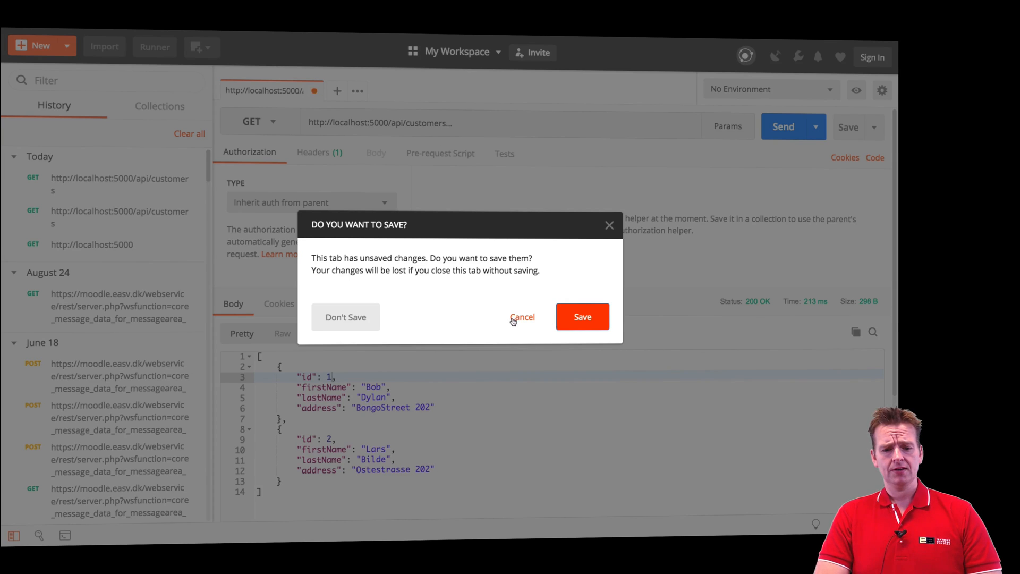
pyautogui.click(523, 317)
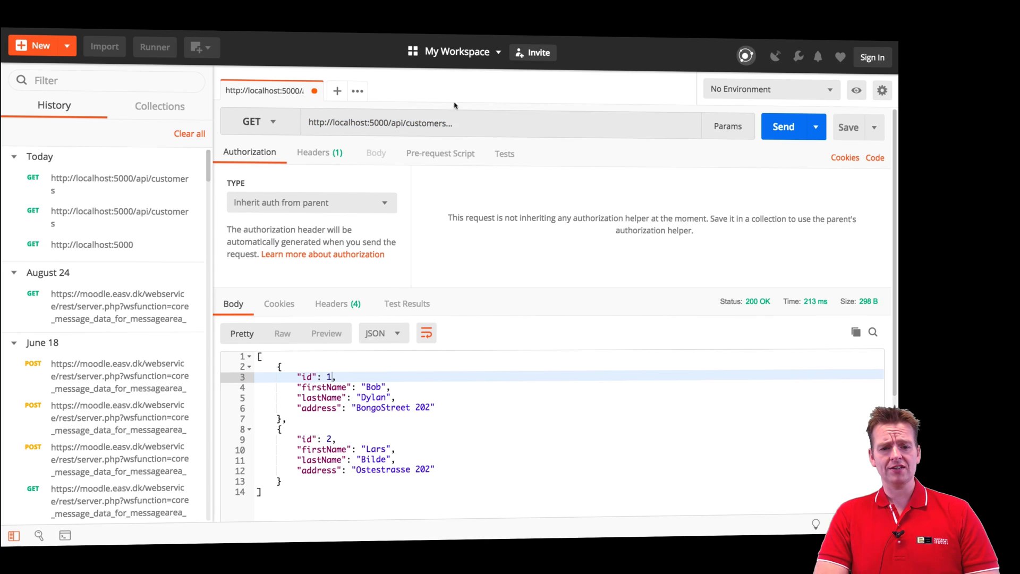
pyautogui.moveTo(793, 129)
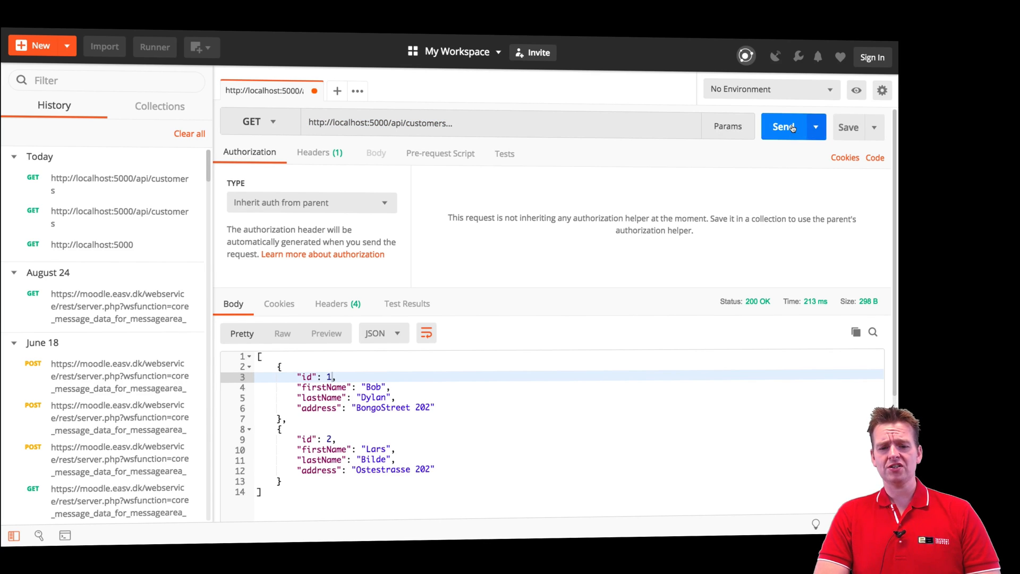
pyautogui.click(783, 126)
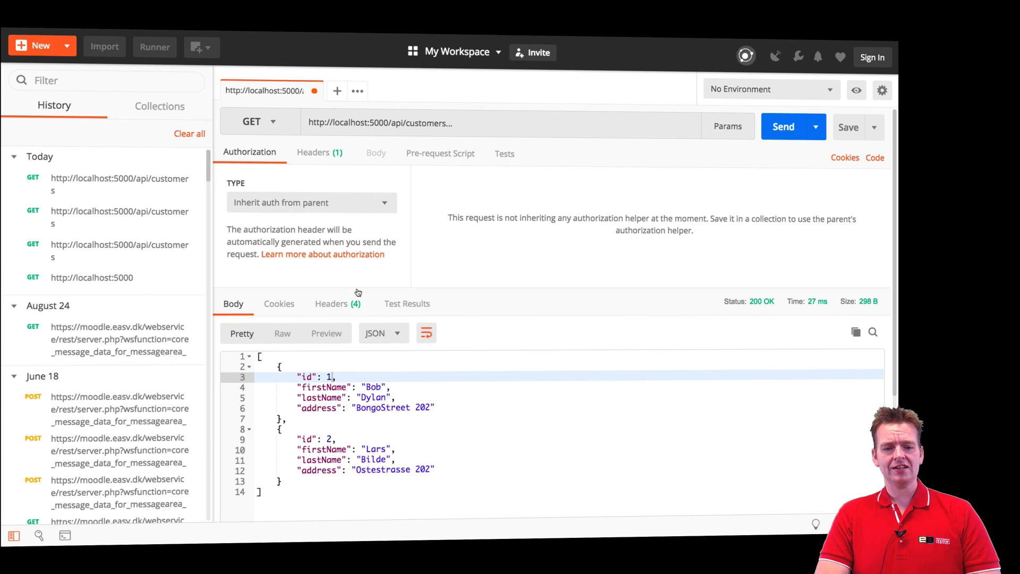
pyautogui.moveTo(461, 399)
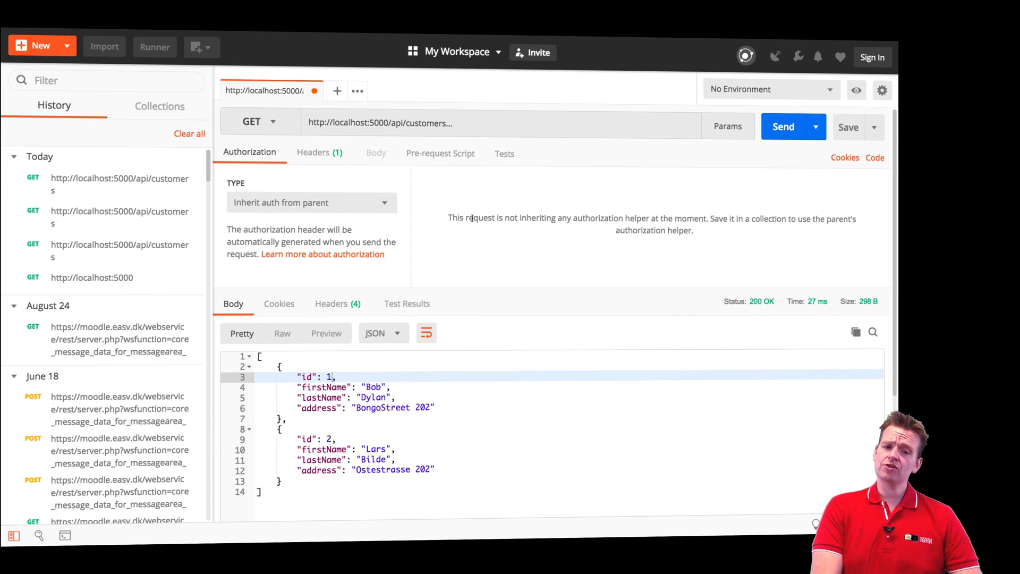
pyautogui.moveTo(506, 240)
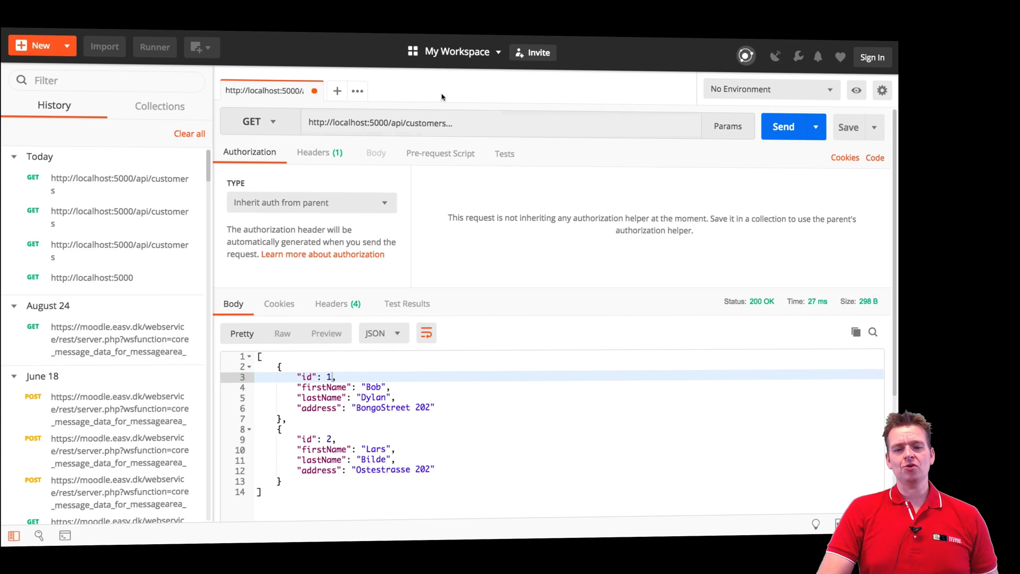
pyautogui.click(259, 121)
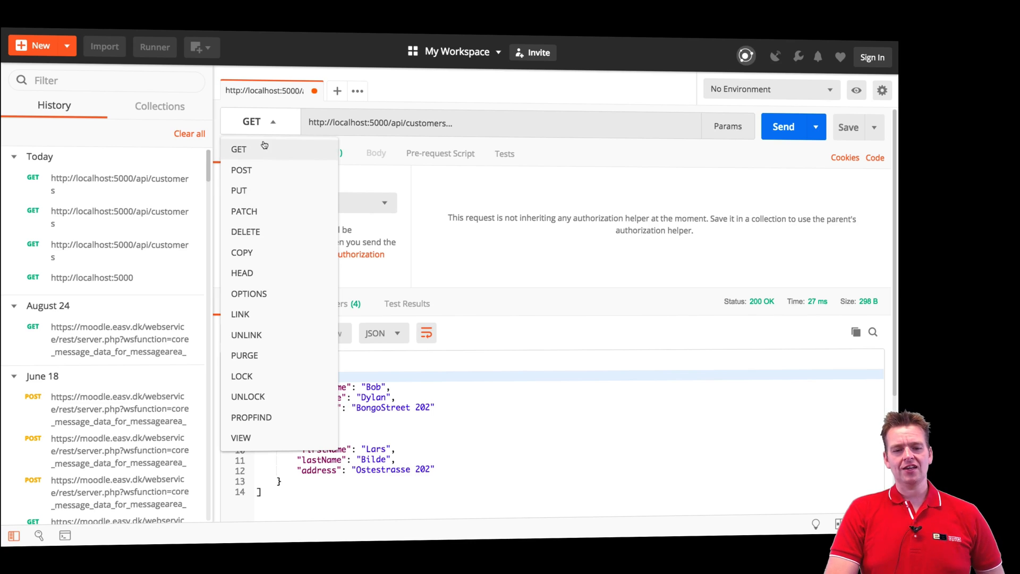